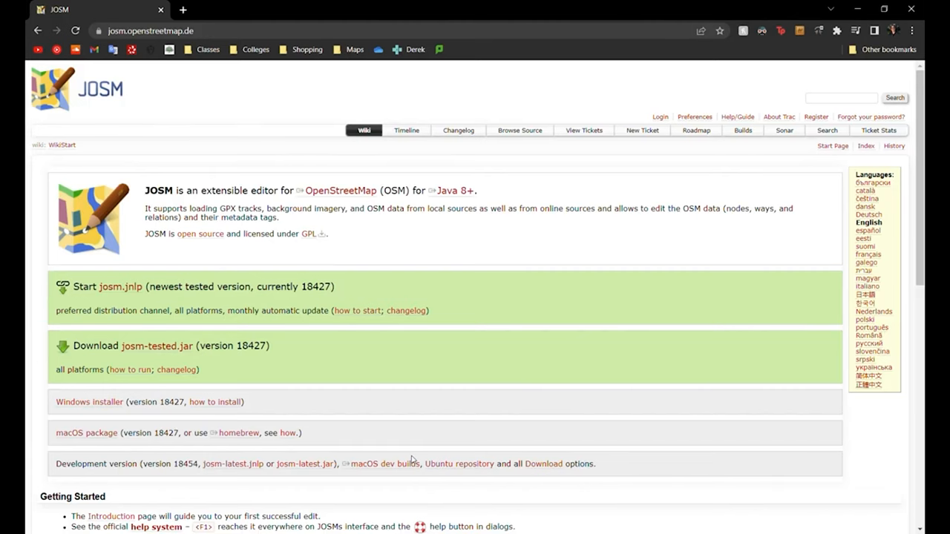
pyautogui.moveTo(447, 454)
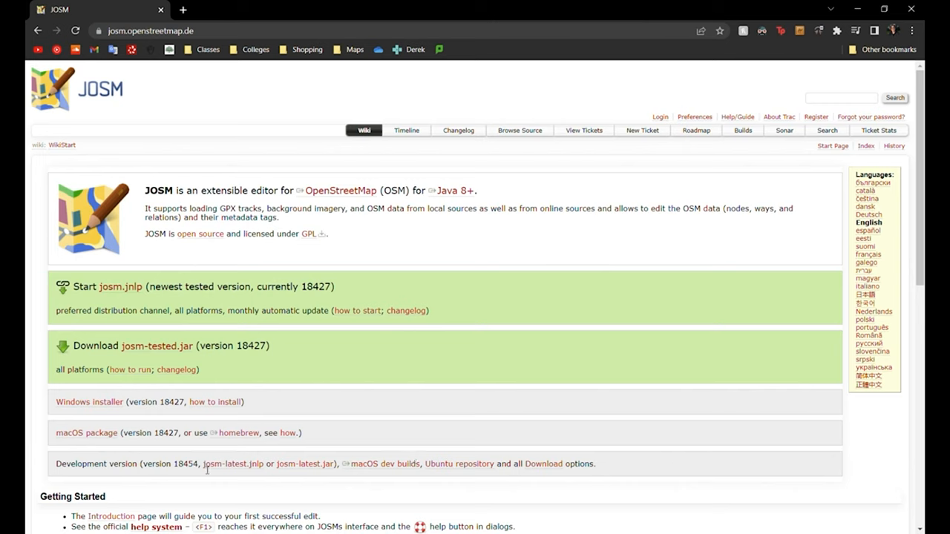
pyautogui.moveTo(156, 346)
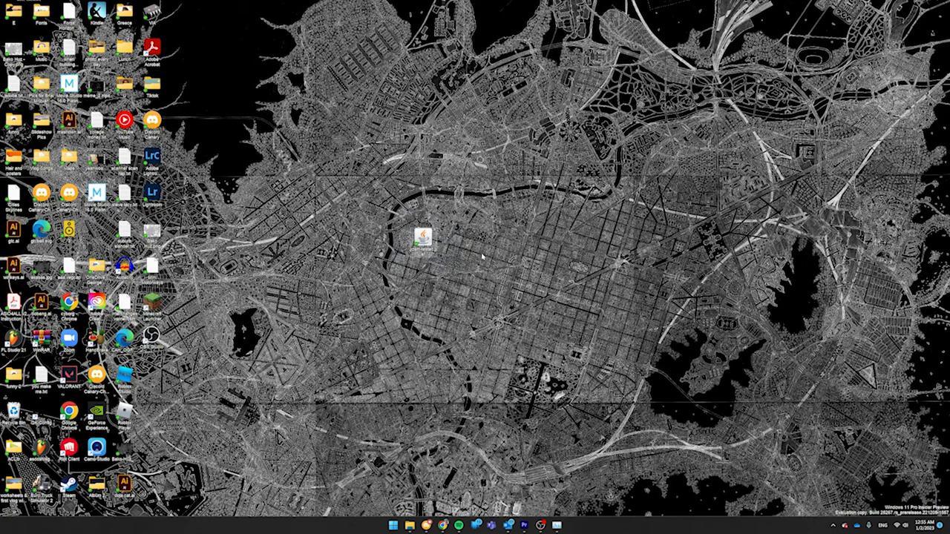
# - Create a new text document on the desktop beside the JOSM jar file
pyautogui.rightClick(407, 524)
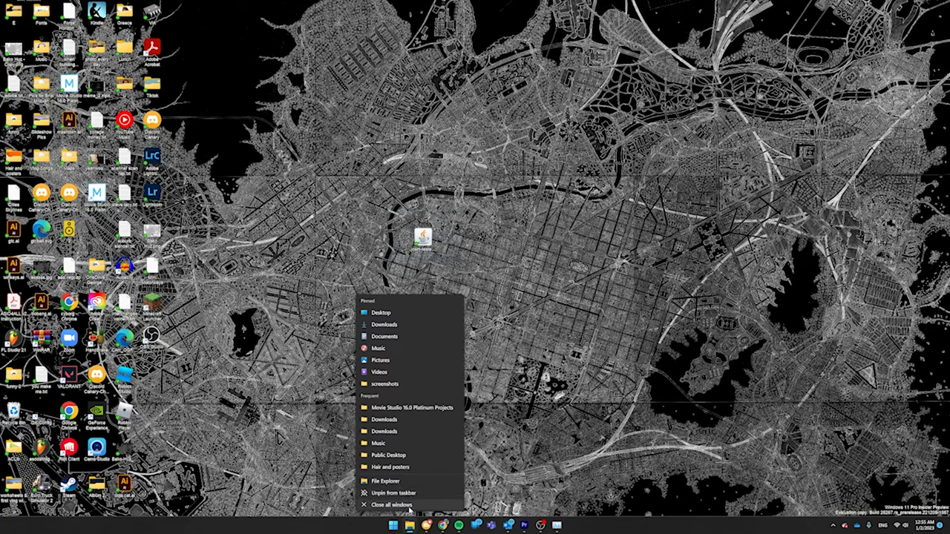
pyautogui.click(385, 480)
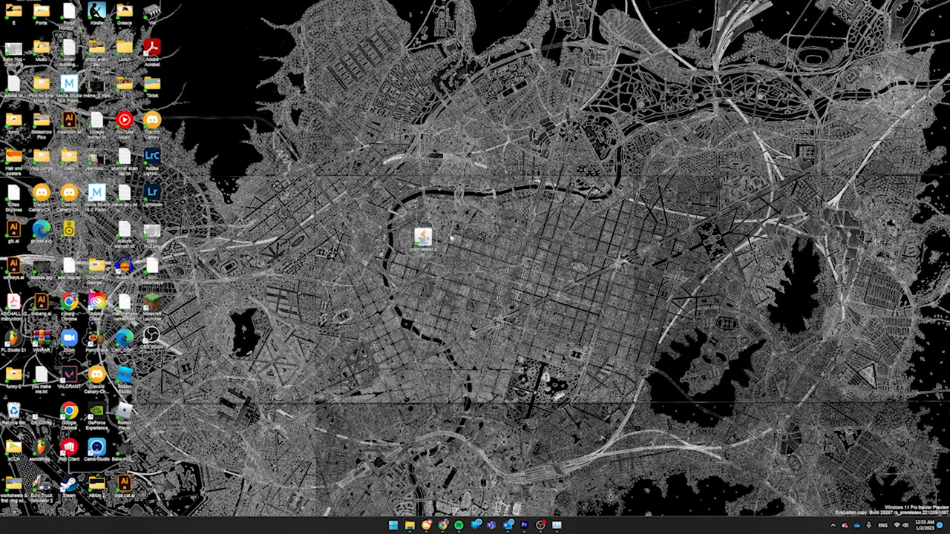
pyautogui.rightClick(453, 239)
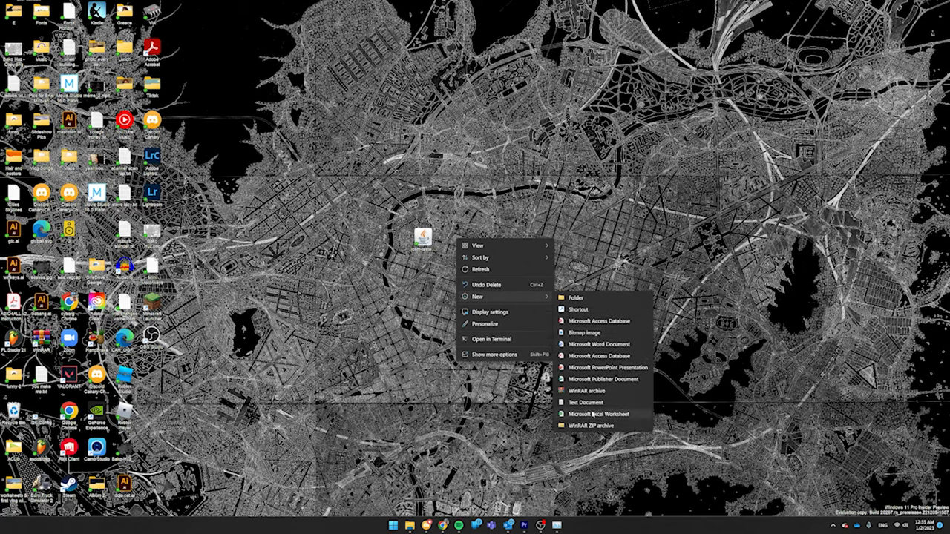
pyautogui.click(584, 402)
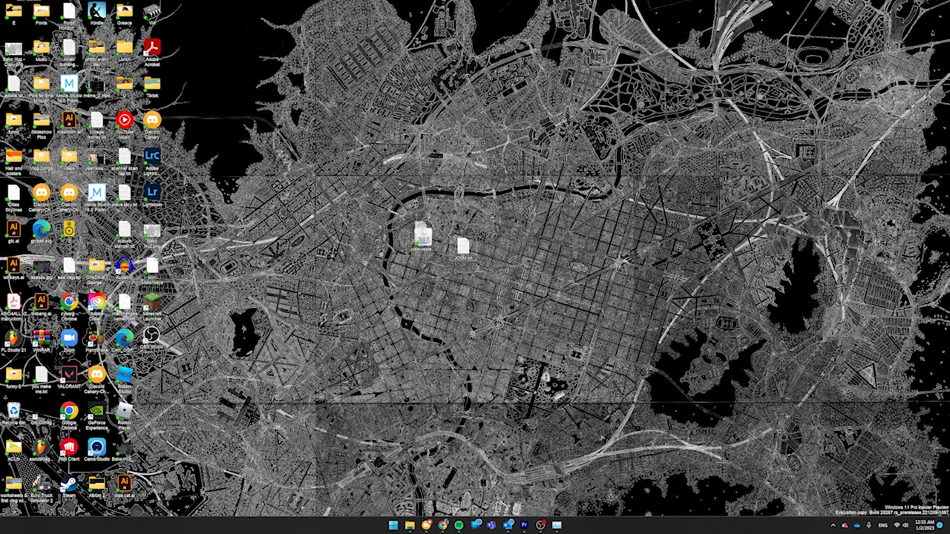
pyautogui.rightClick(419, 237)
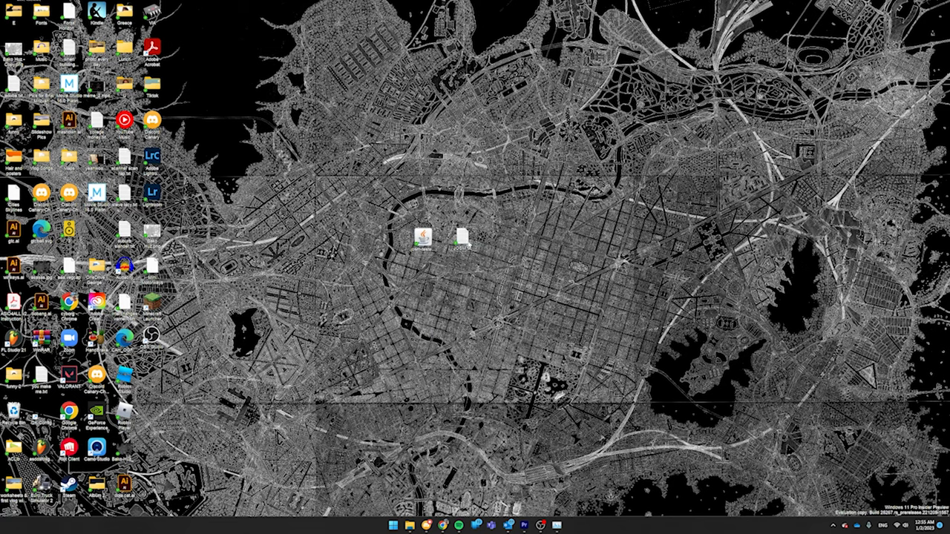
# - Write a 'java -jar -Xmx10G' launch command for josm-tested.jar in the text file
pyautogui.doubleClick(462, 234)
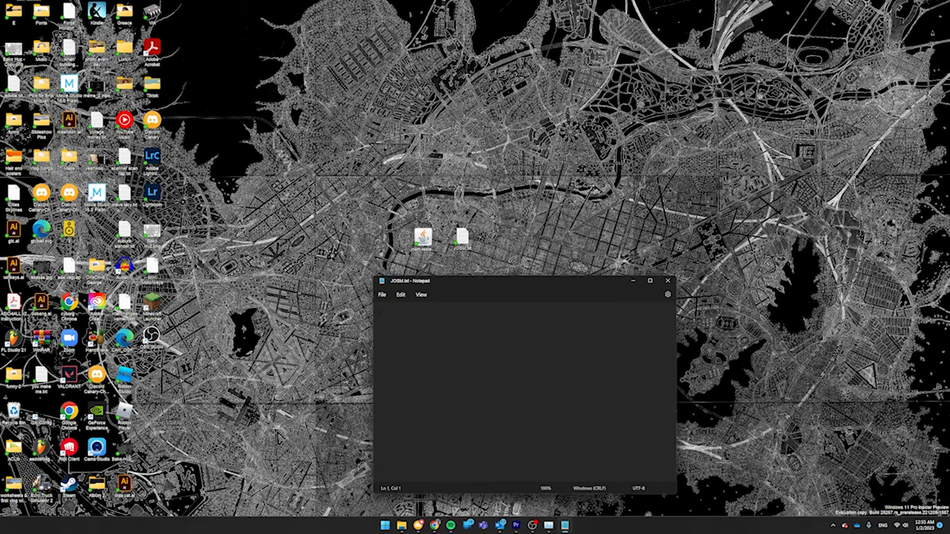
pyautogui.write('"C:\\Users\\xythr\\OneDrive\\Desktop\\josm-tested.jar"')
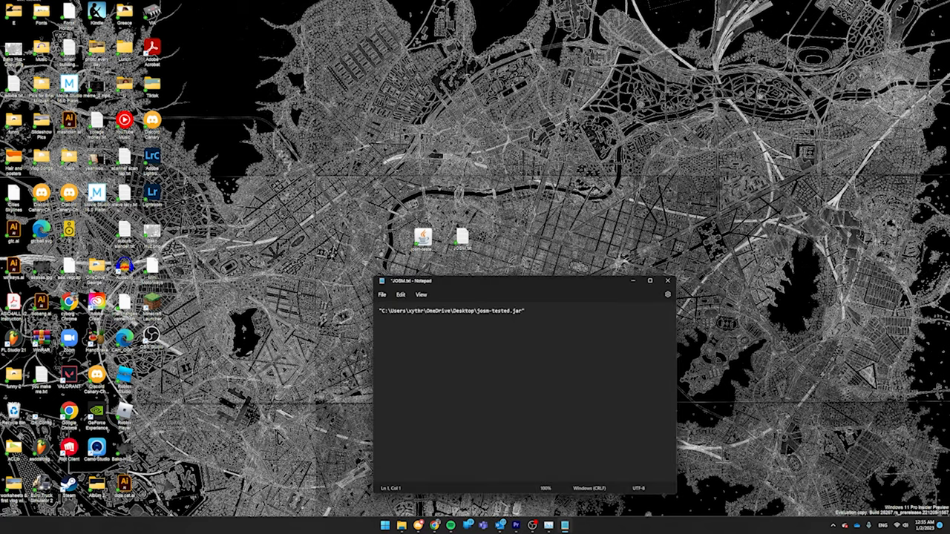
pyautogui.tripleClick(453, 311)
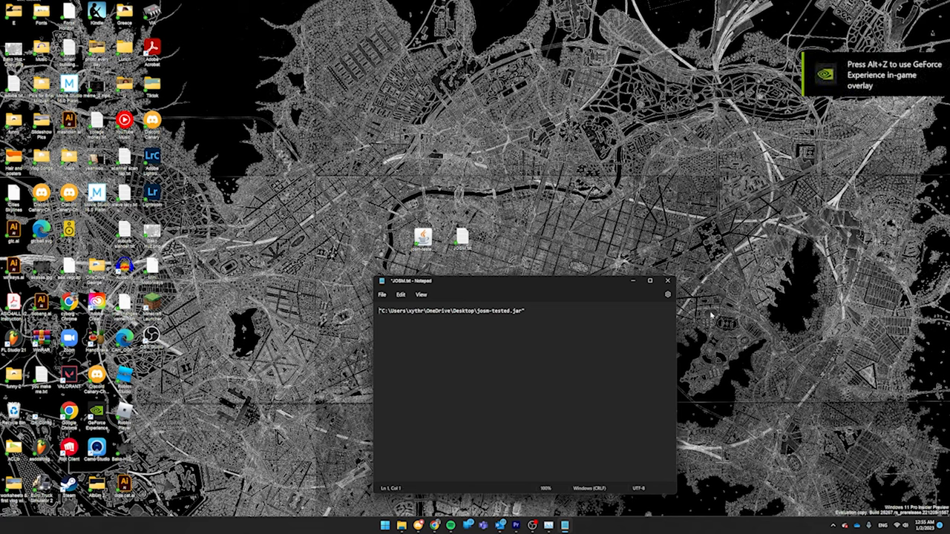
pyautogui.write('java -jar')
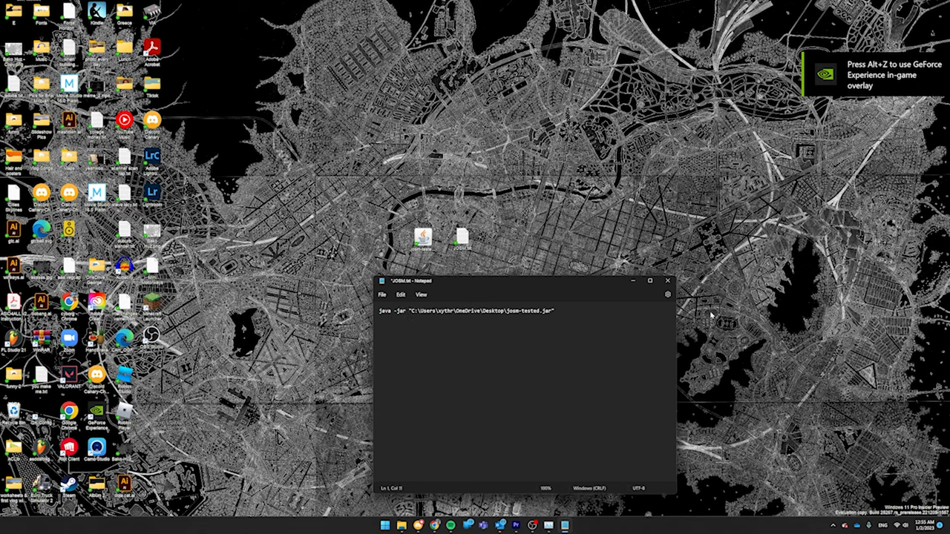
pyautogui.write('-Xmx10G')
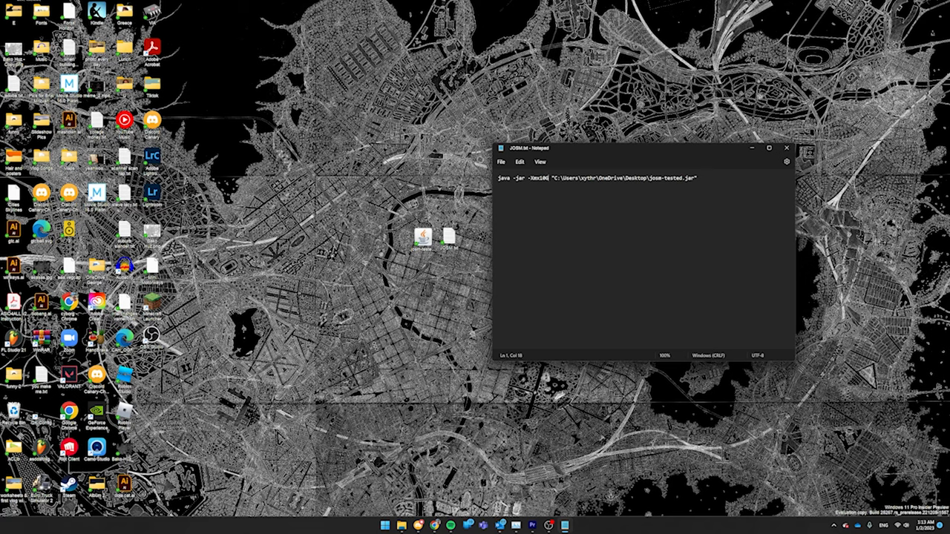
# - Replace the Windows jar path with /home/[user]/Downloads/josm-tested.jar
pyautogui.doubleClick(589, 178)
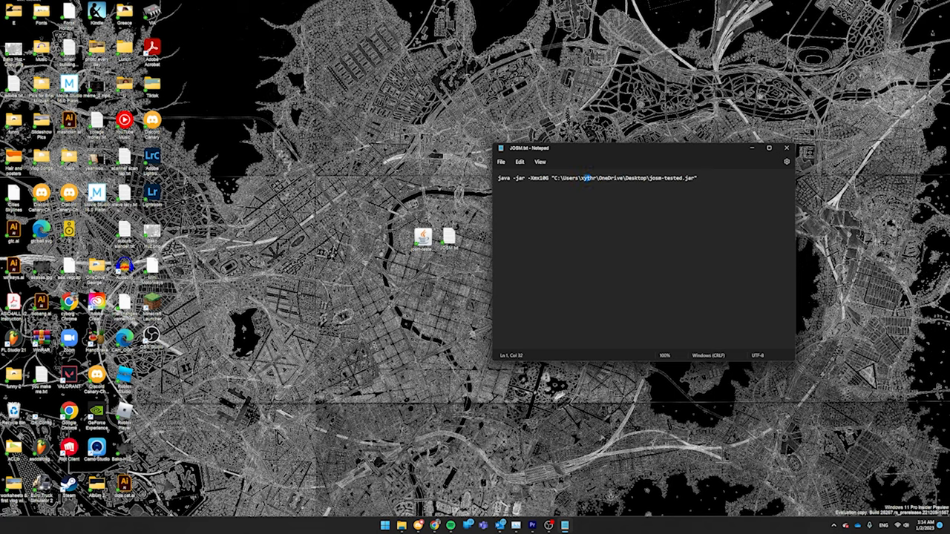
pyautogui.moveTo(557, 178); pyautogui.dragTo(696, 178)
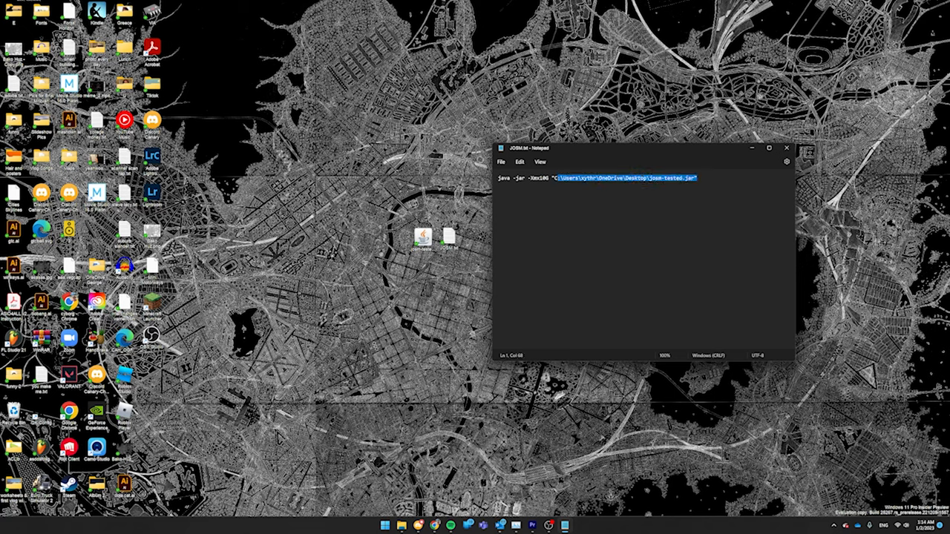
pyautogui.write('/home/[user]/Downloads/josm-tested.jar')
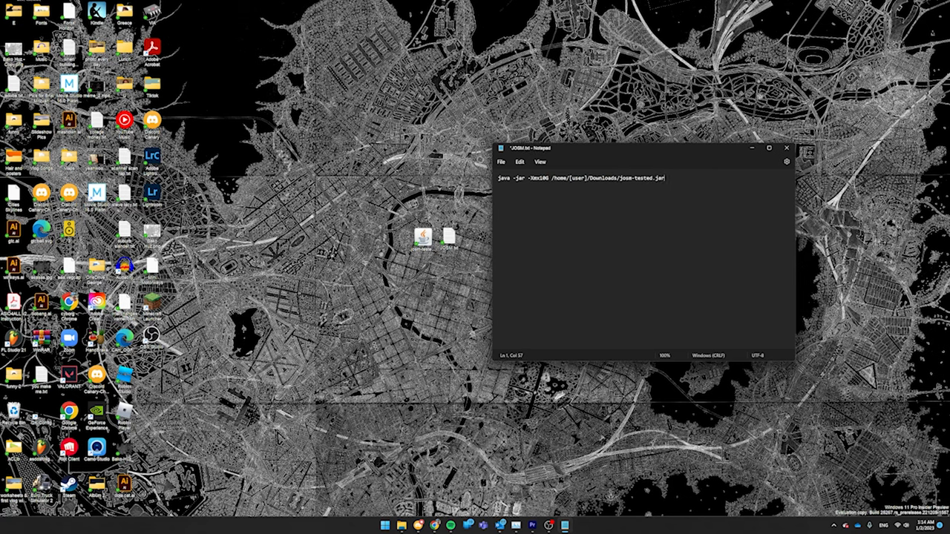
pyautogui.doubleClick(586, 178)
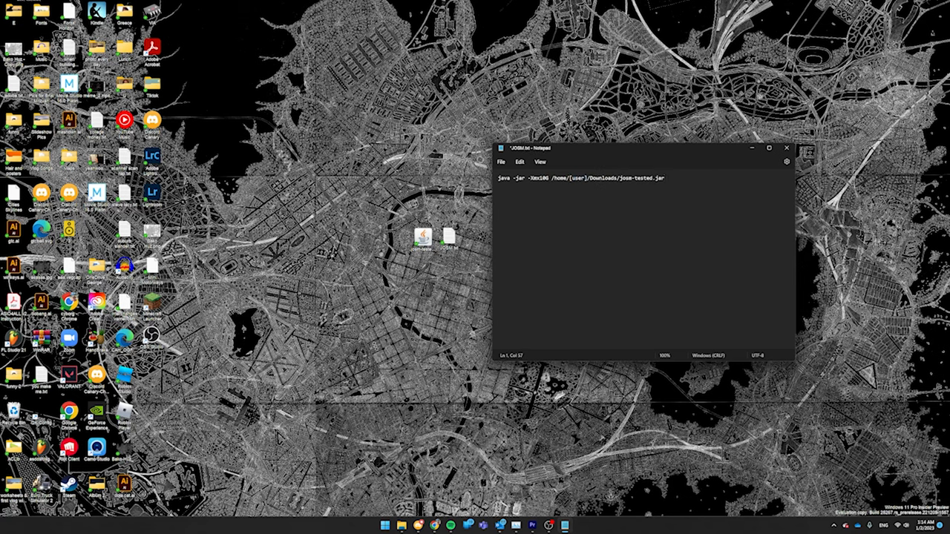
pyautogui.moveTo(646, 148); pyautogui.dragTo(520, 281)
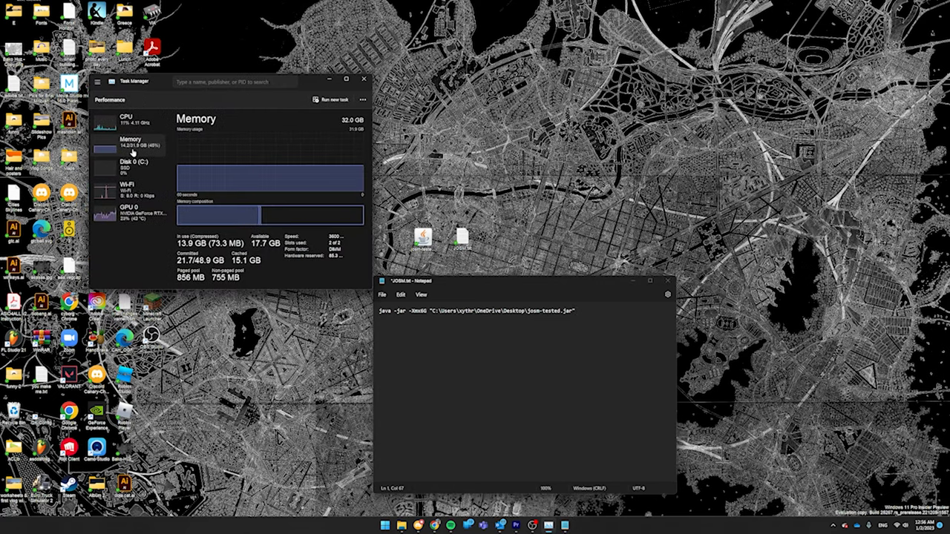
pyautogui.moveTo(236, 130)
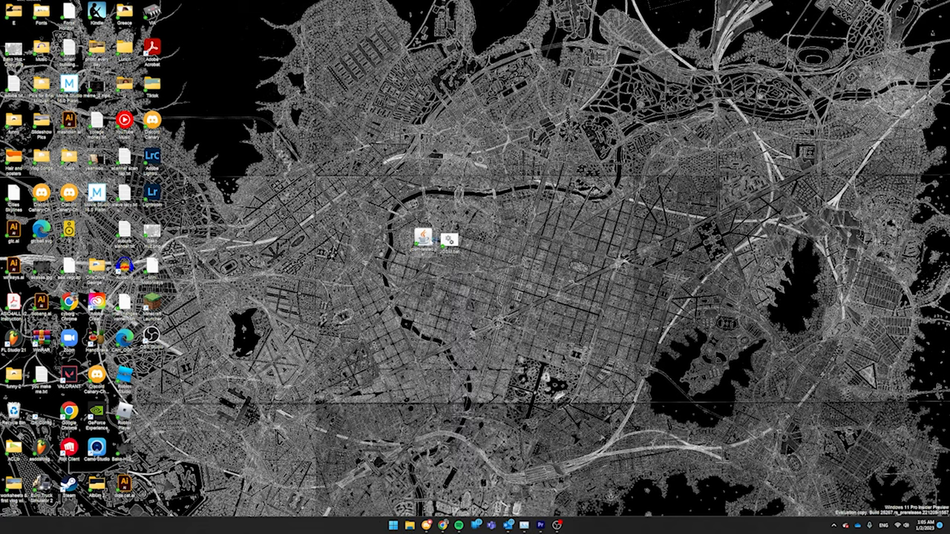
pyautogui.moveTo(423, 237)
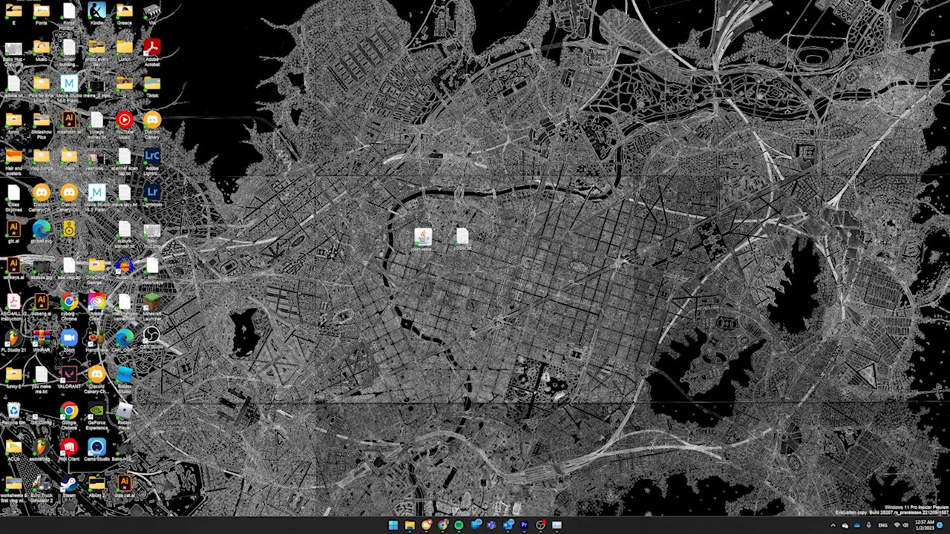
# - Rename JOSM.txt to a .bat batch file, accepting the extension-change warning
pyautogui.rightClick(462, 236)
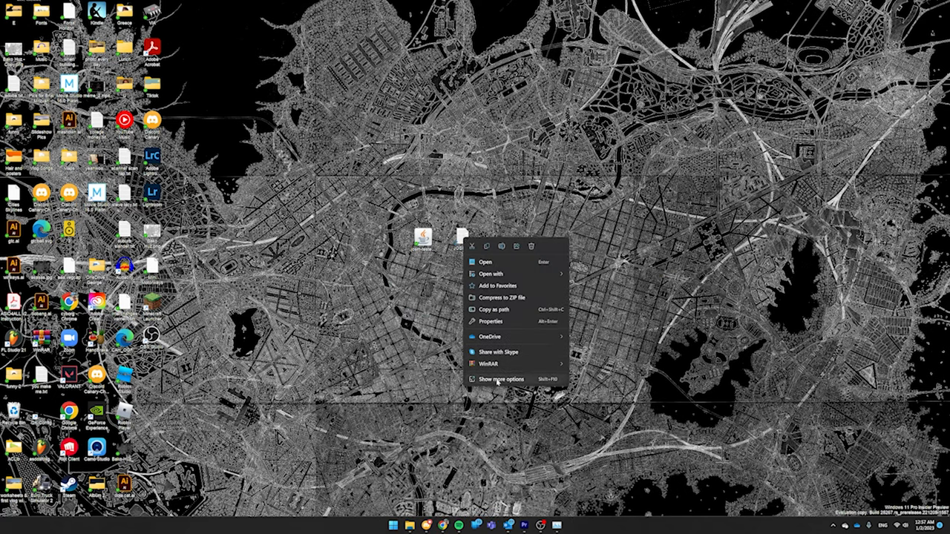
pyautogui.click(500, 379)
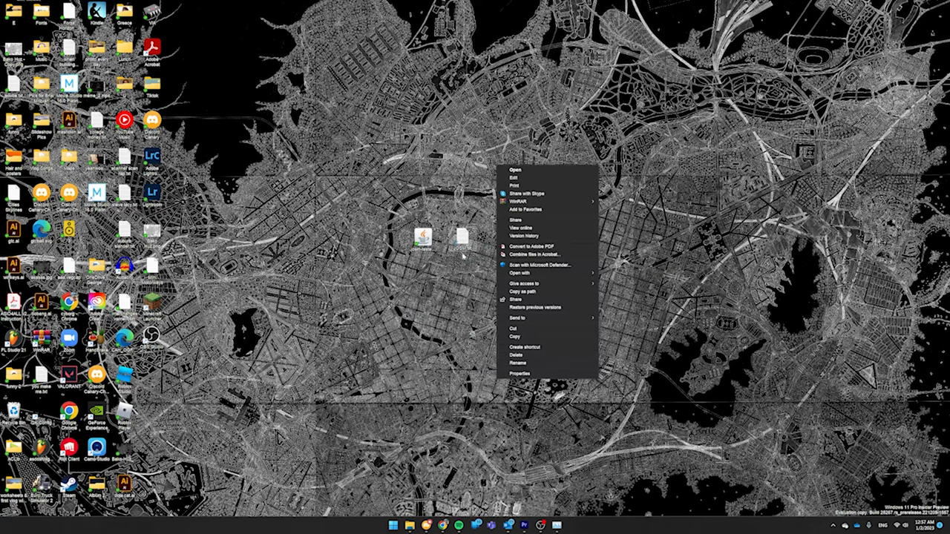
pyautogui.moveTo(523, 363)
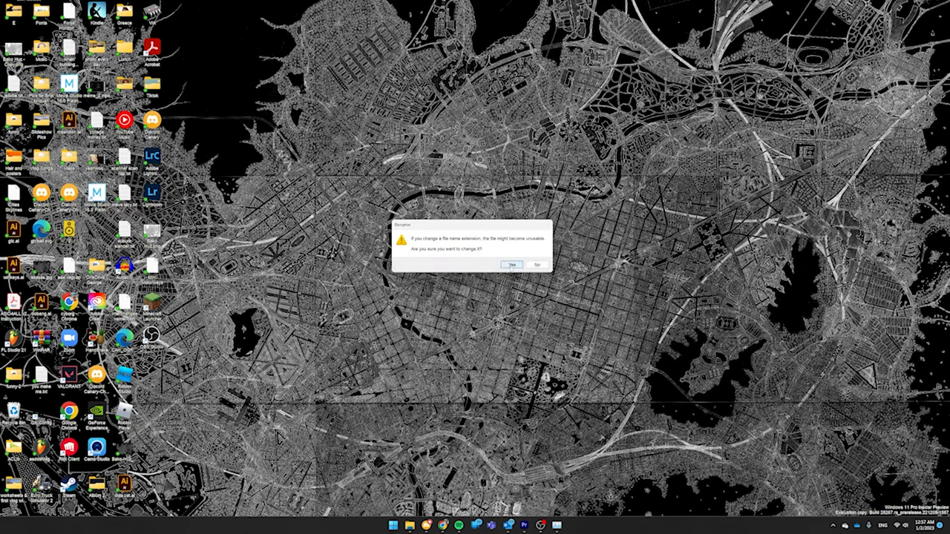
pyautogui.click(511, 264)
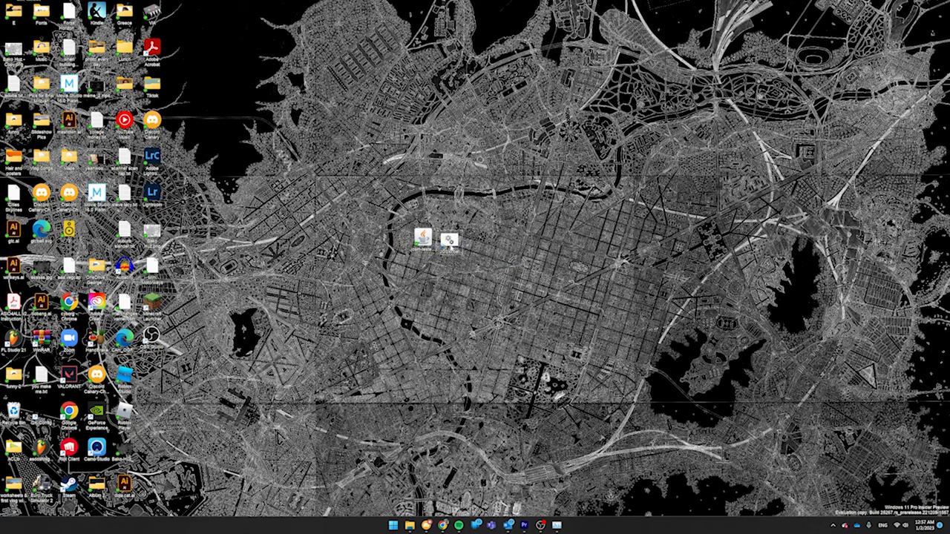
pyautogui.doubleClick(426, 237)
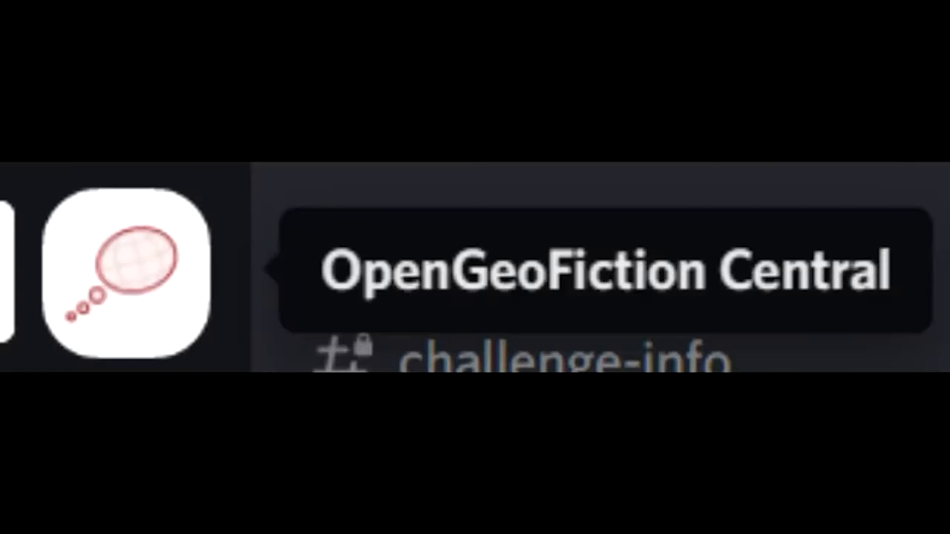
# - Switch Discord to the OpenGeoFiction Central server from the server list
pyautogui.click(126, 267)
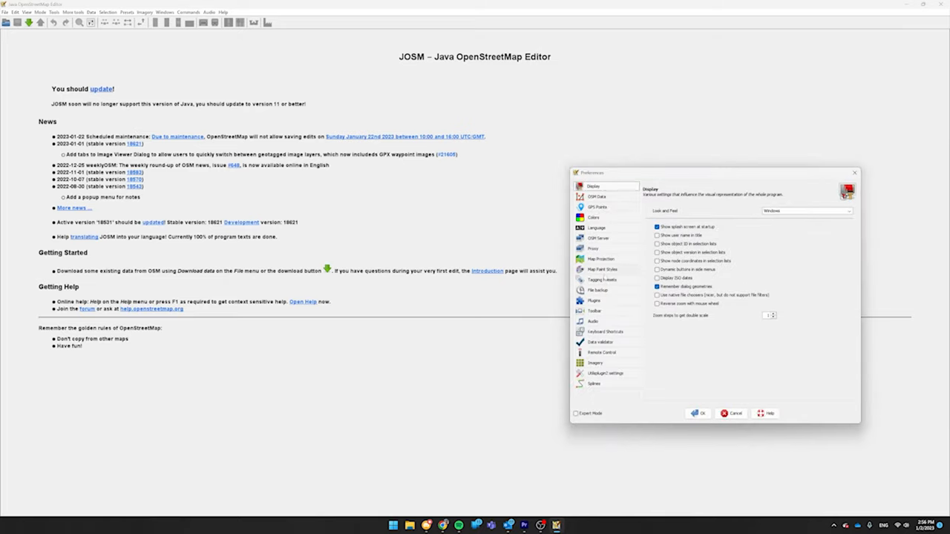
# - Enter and validate the opengeofiction.net API URL under OSM Server, choosing OAuth
pyautogui.click(598, 237)
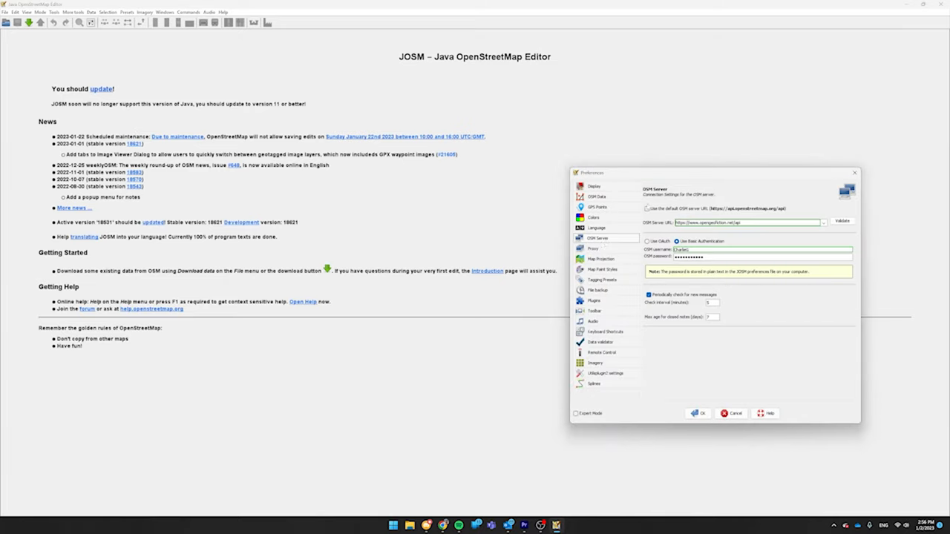
pyautogui.tripleClick(742, 223)
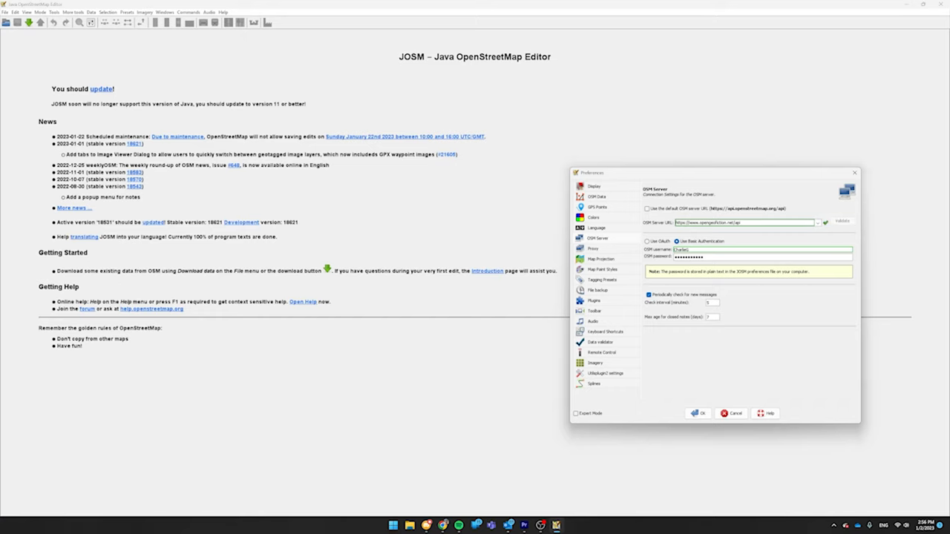
pyautogui.click(647, 241)
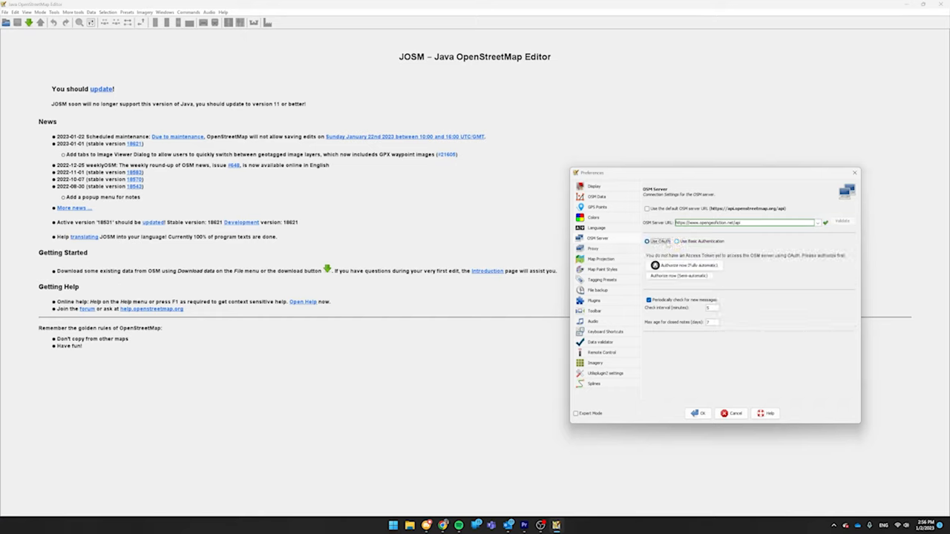
# - Use basic authentication and enable the OpenGeoFiction Overpass server for object downloads
pyautogui.click(677, 240)
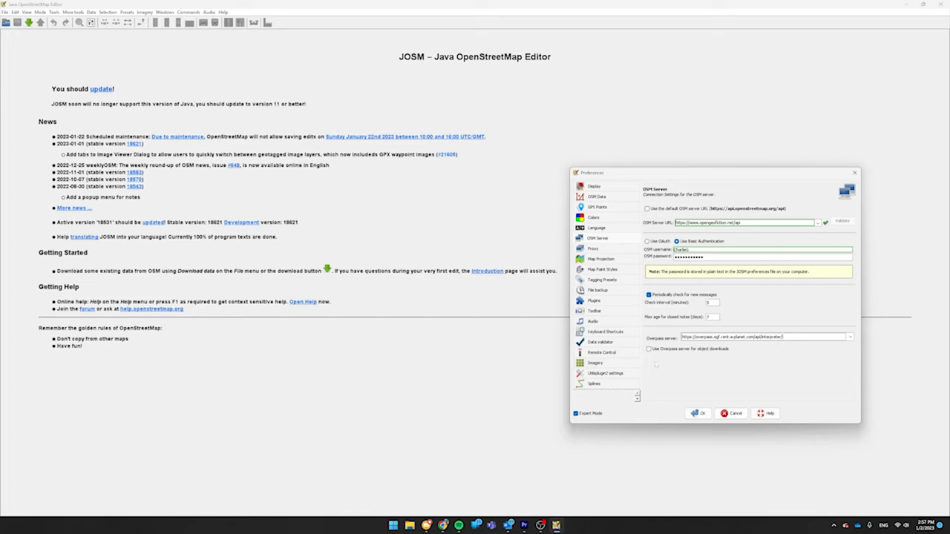
pyautogui.click(649, 349)
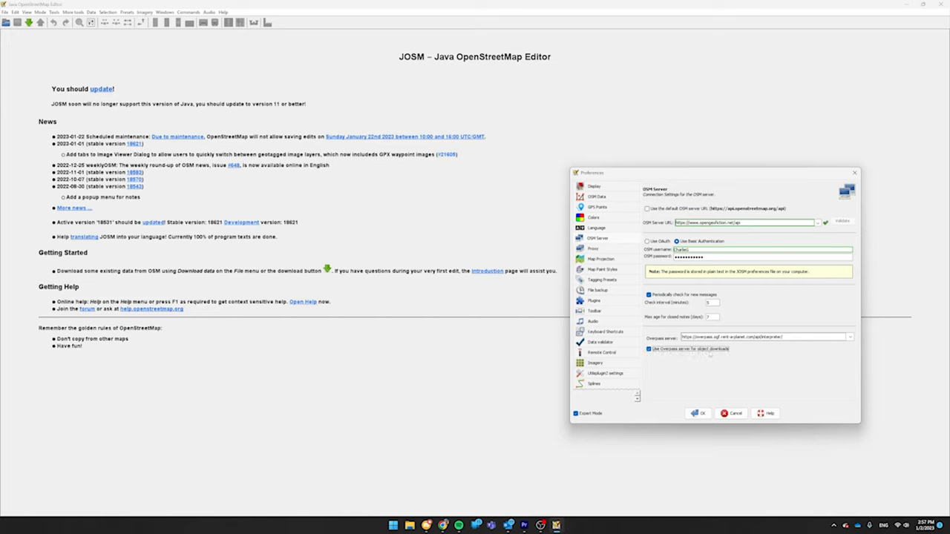
pyautogui.click(593, 300)
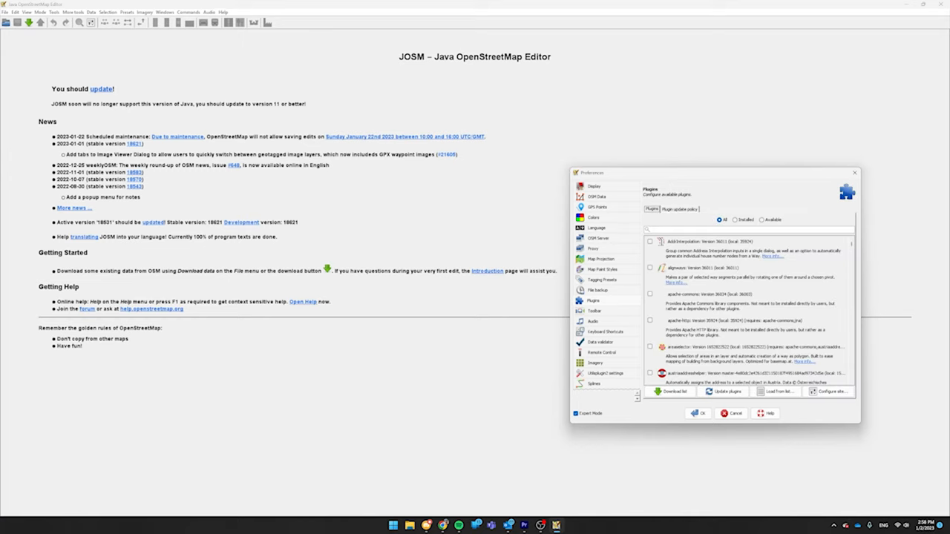
# - Refresh the available plugin list and confirm installed plugins like buildings_tools are up to date
pyautogui.click(764, 220)
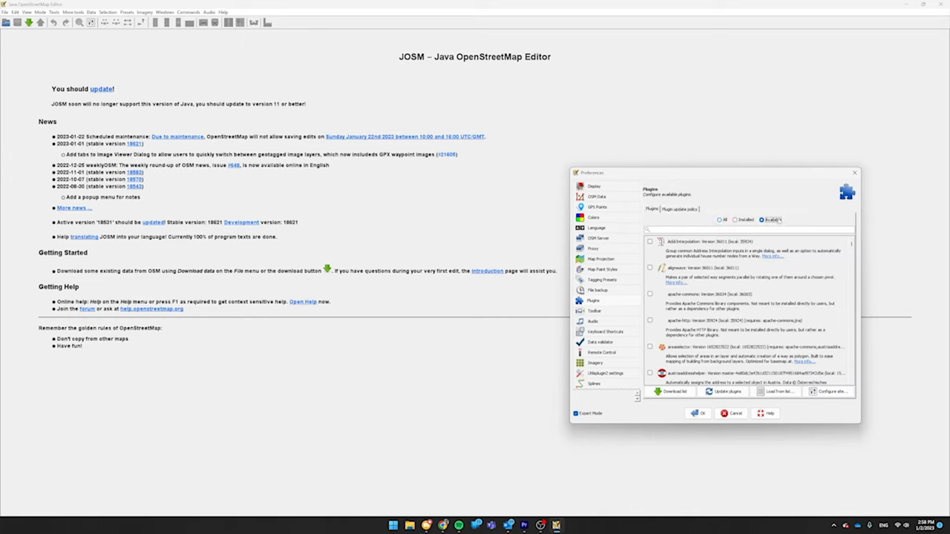
pyautogui.click(670, 391)
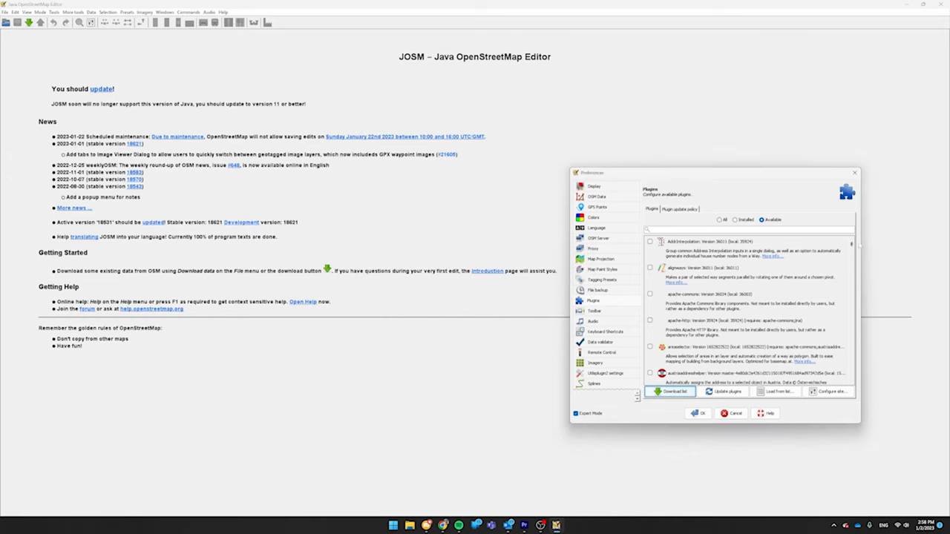
pyautogui.scroll(-3)
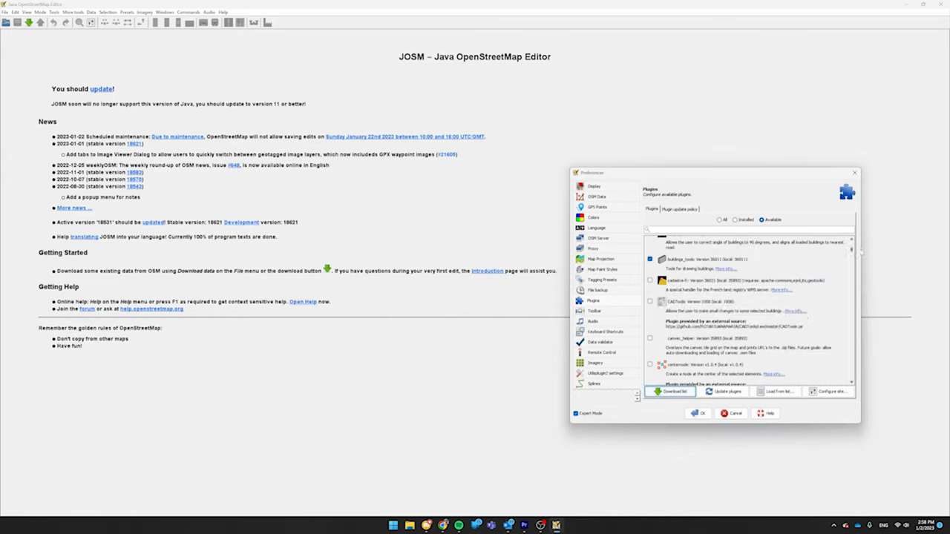
pyautogui.scroll(3)
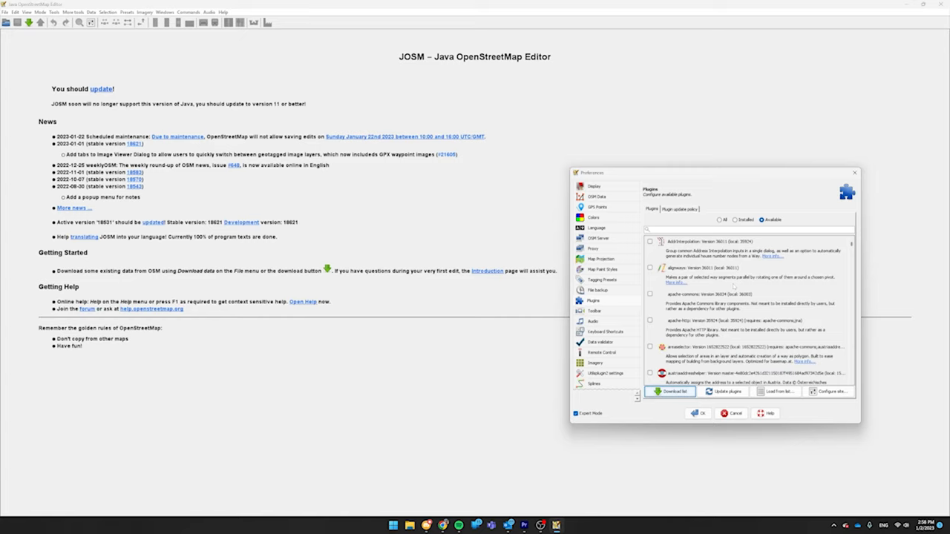
pyautogui.click(650, 241)
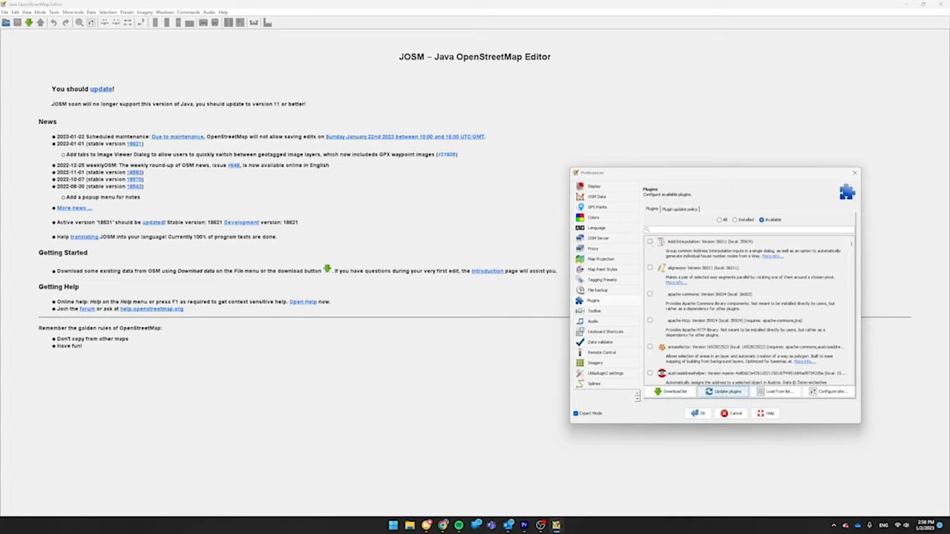
pyautogui.click(724, 391)
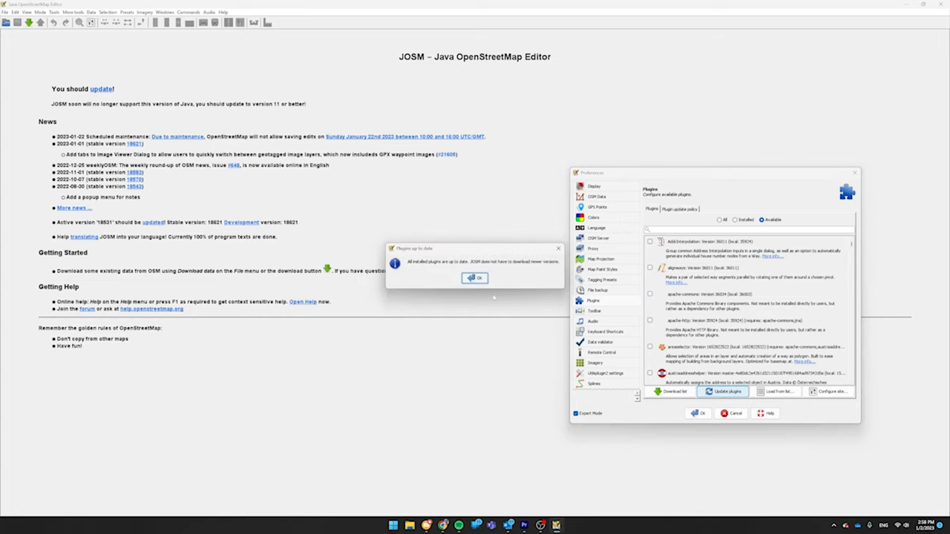
pyautogui.click(474, 278)
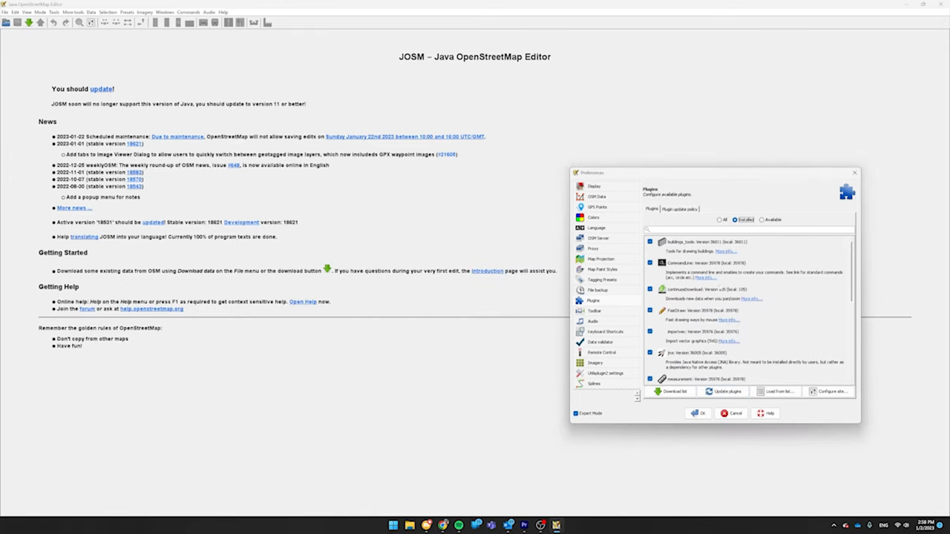
# - Add ogf-carto TMS tile layers named Carto and Topo to the imagery list
pyautogui.click(594, 363)
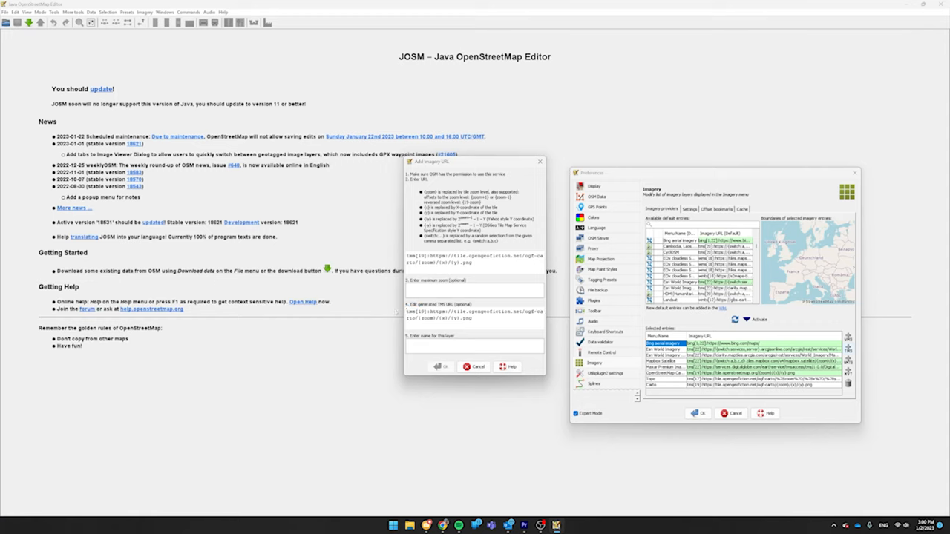
pyautogui.write('Carto')
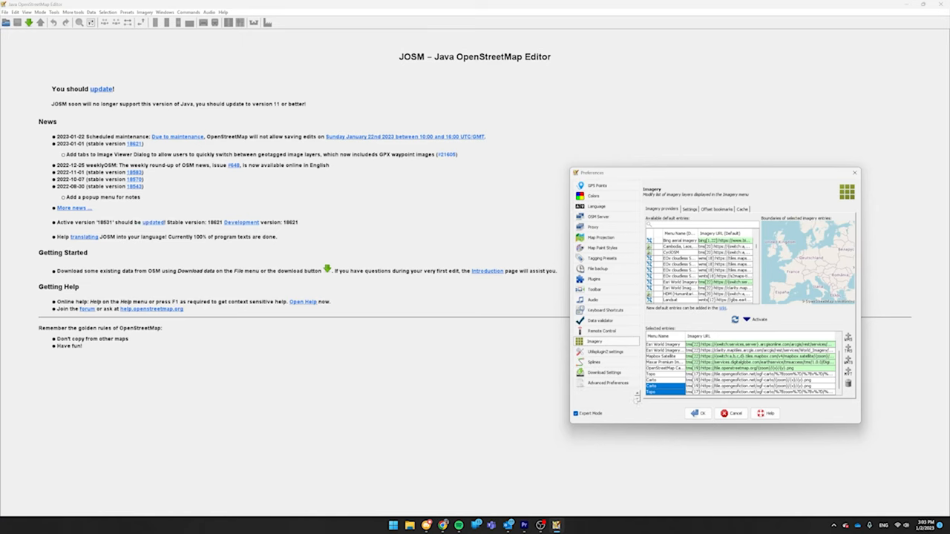
# - Set socket maxredirects 5, connect timeout 15, read timeout 30, and save preferences
pyautogui.click(608, 383)
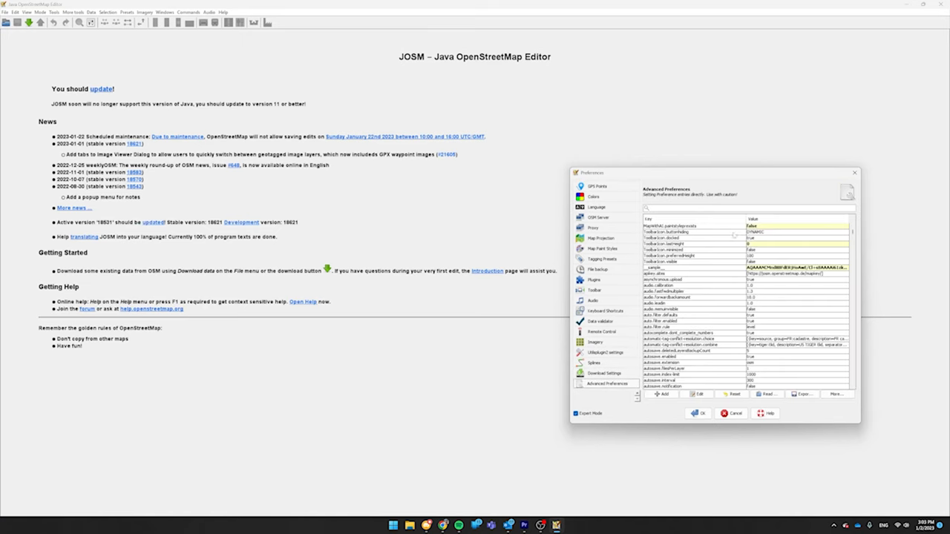
pyautogui.write('a')
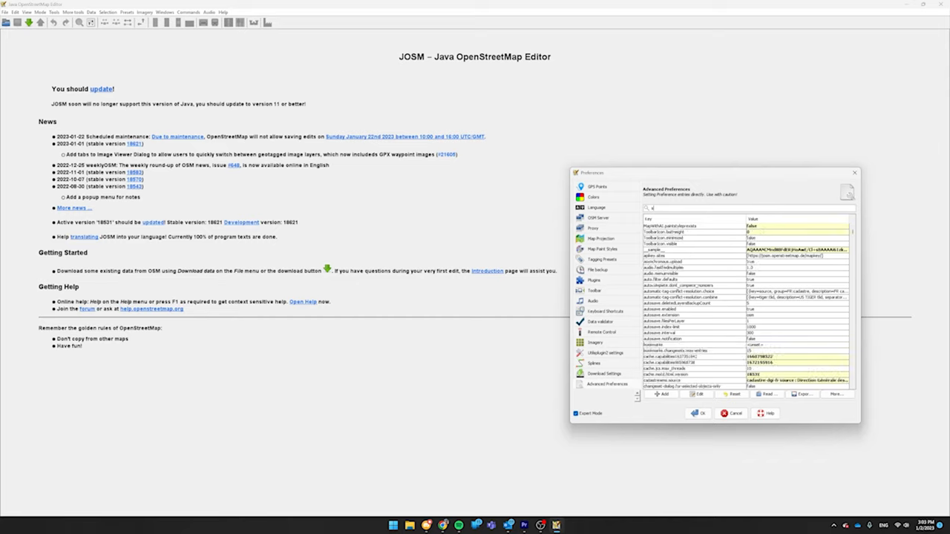
pyautogui.write('socket')
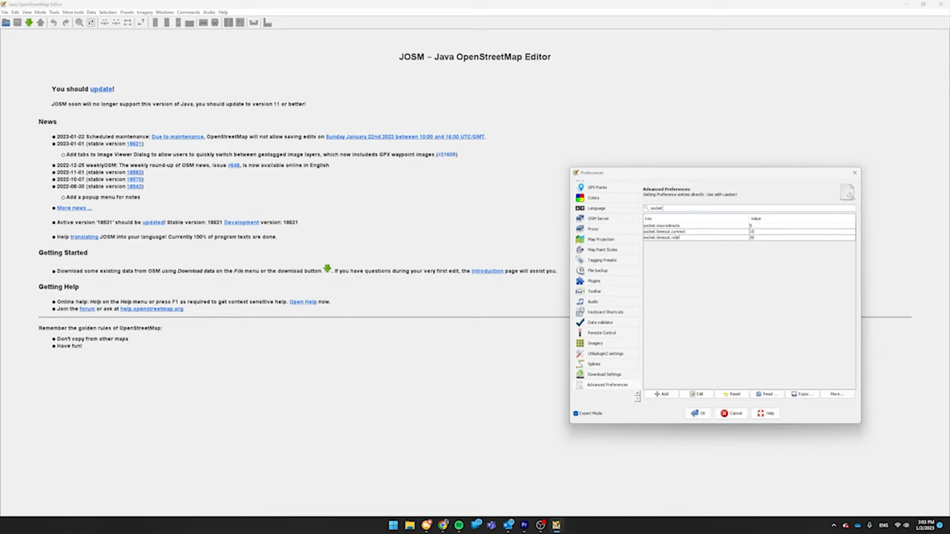
pyautogui.click(694, 232)
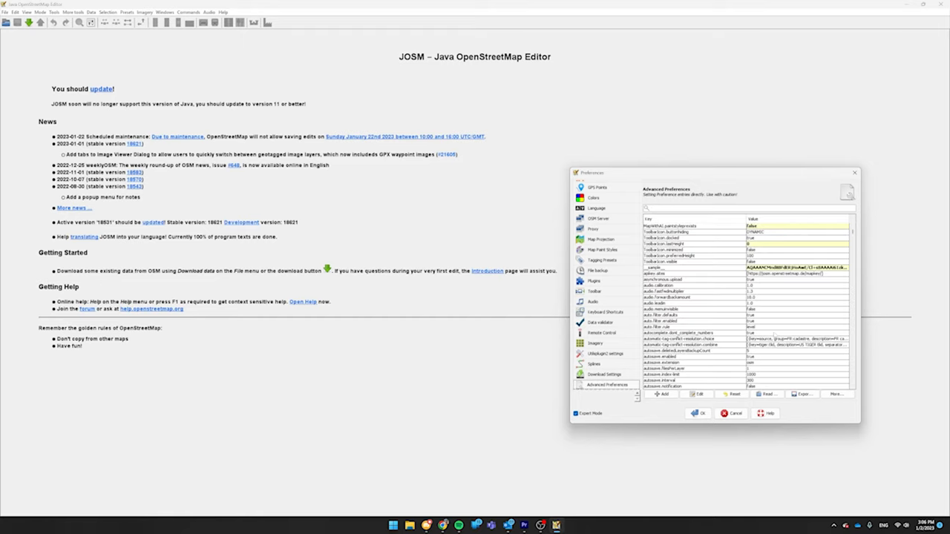
pyautogui.click(734, 413)
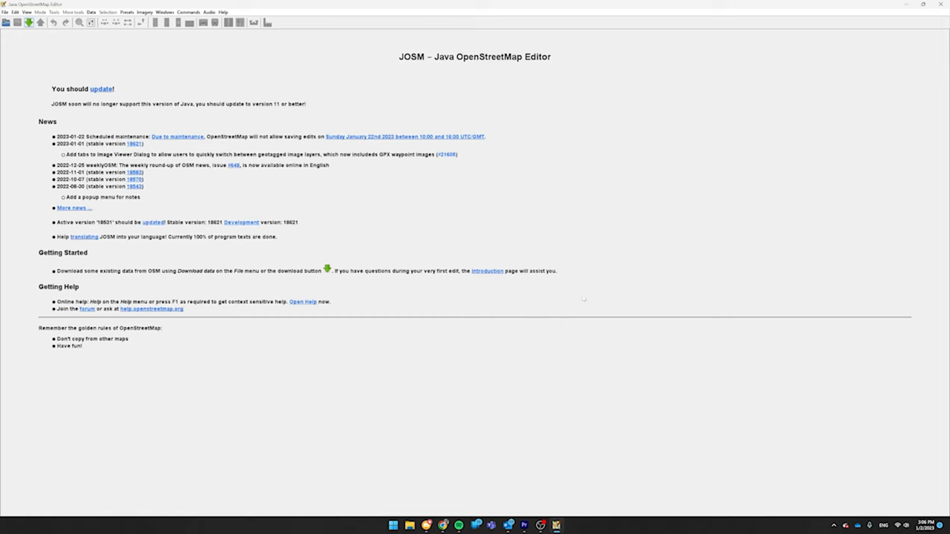
# - Open the Download data window and switch its slippy map background to Carto
pyautogui.click(28, 22)
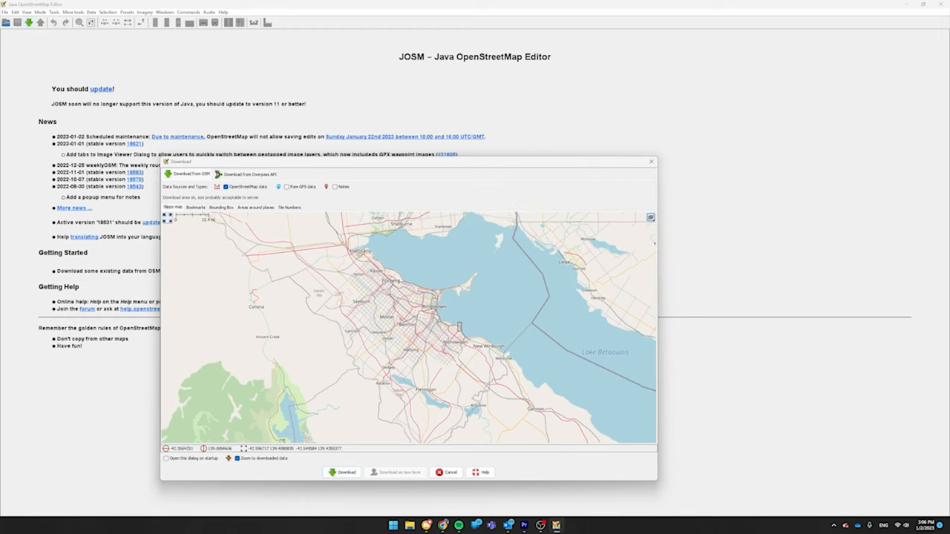
pyautogui.click(650, 218)
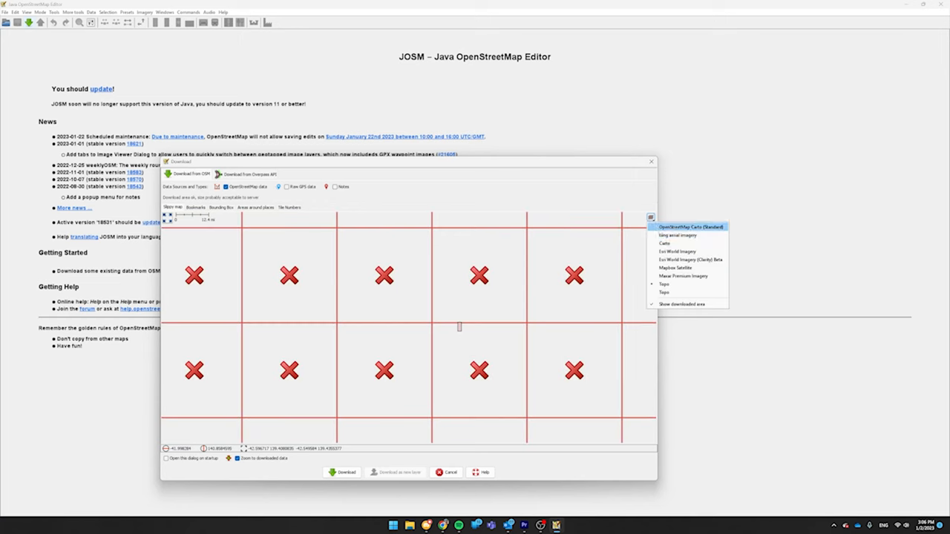
pyautogui.click(688, 227)
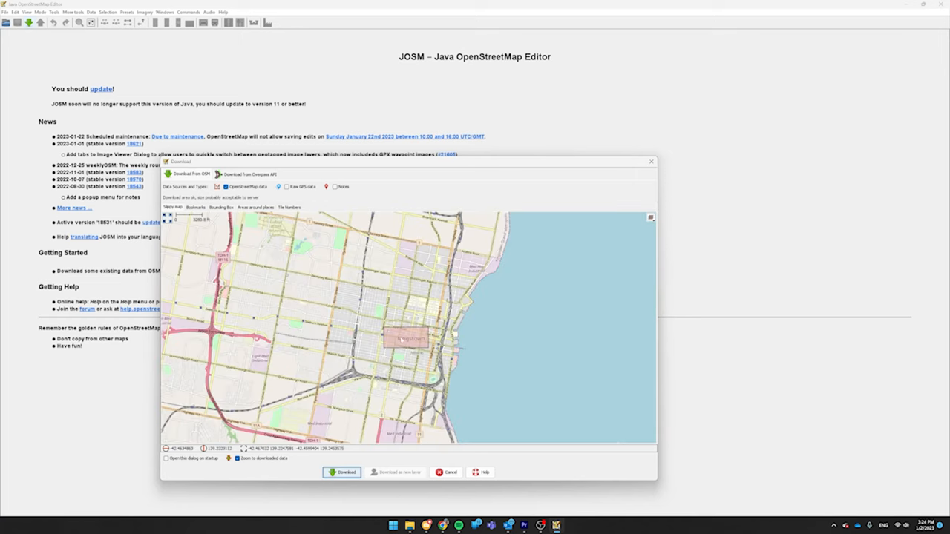